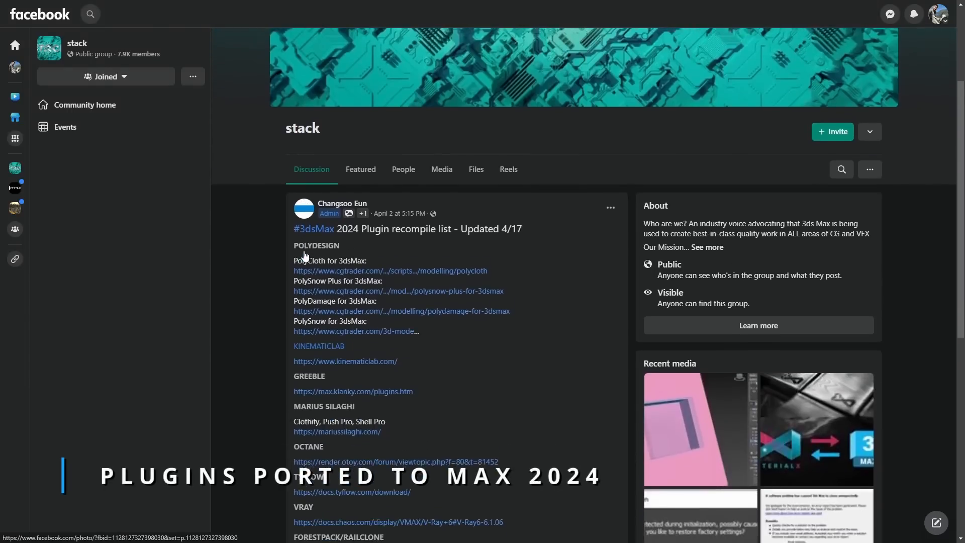
# Step: Highlight the FINALFLUID/MAXMP4 plugin heading in the news article and read on
pyautogui.scroll(-3)
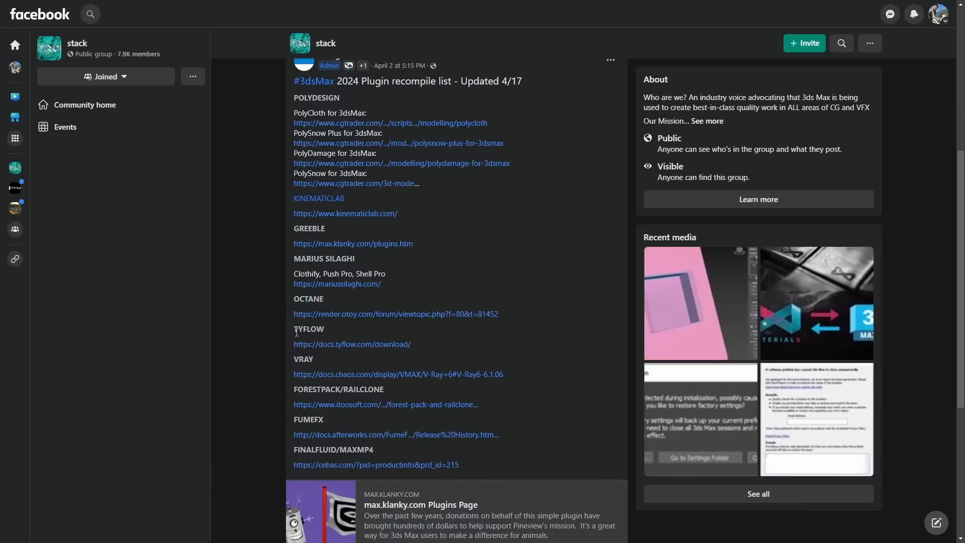
pyautogui.doubleClick(302, 359)
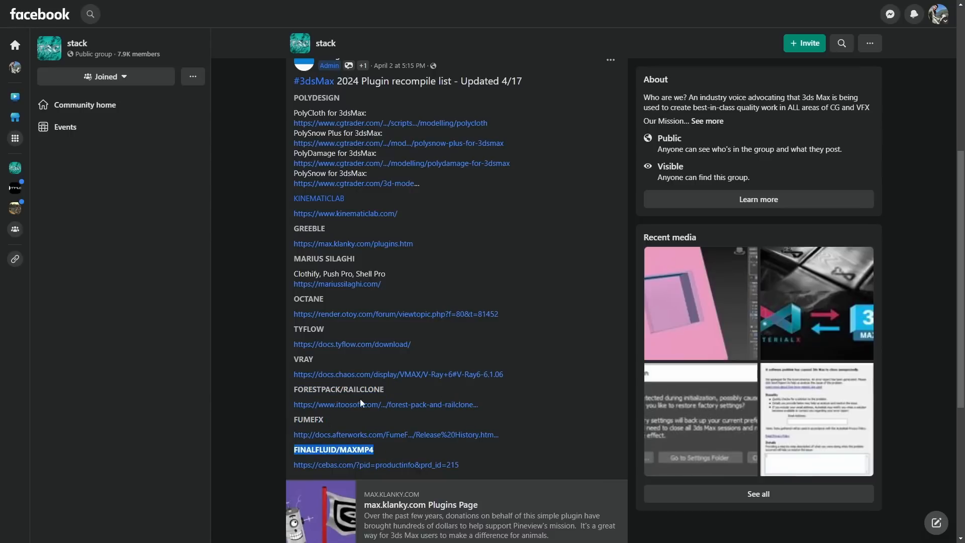
pyautogui.click(266, 291)
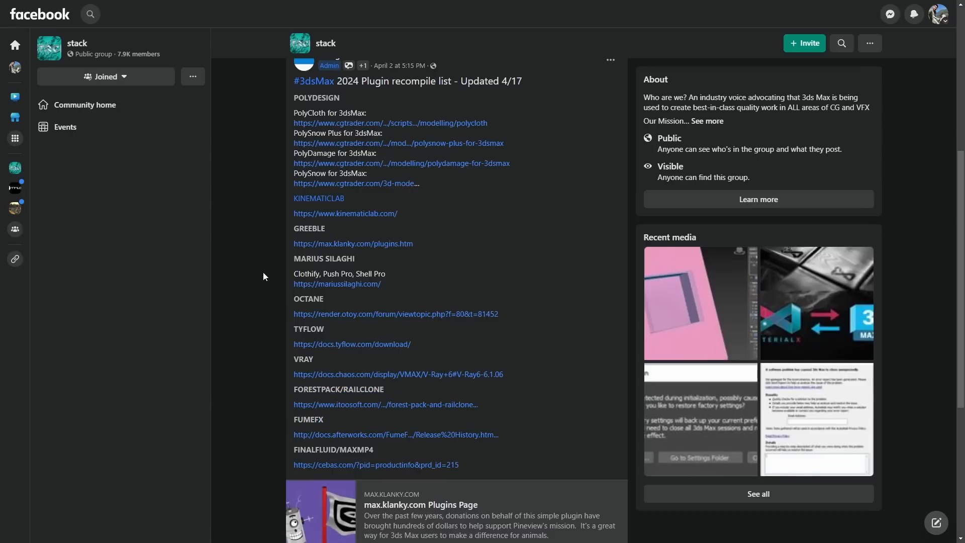
pyautogui.moveTo(267, 276)
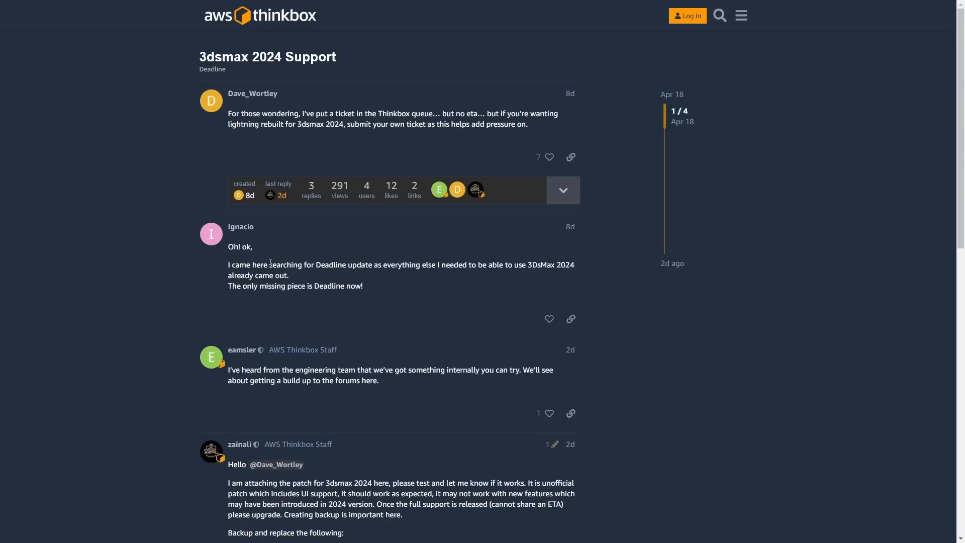
pyautogui.scroll(-3)
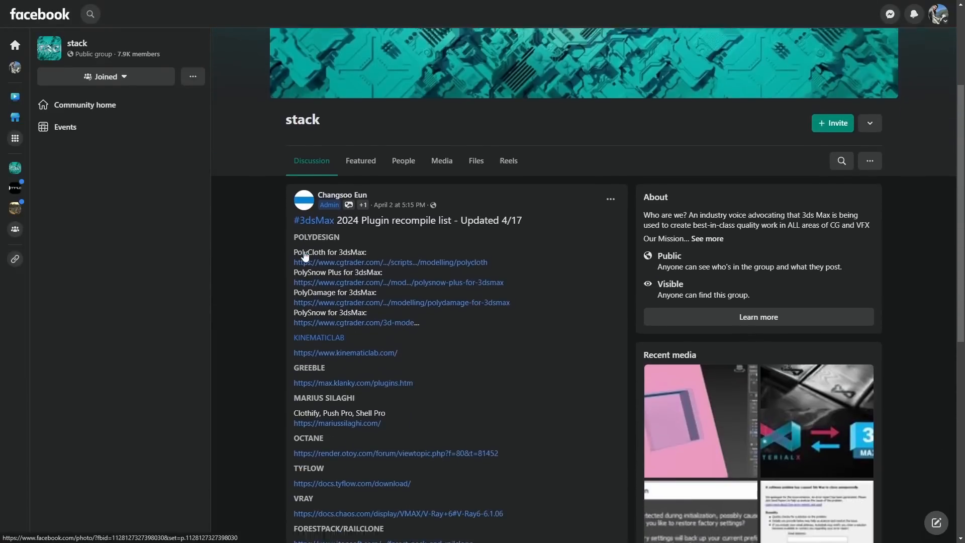
pyautogui.scroll(-3)
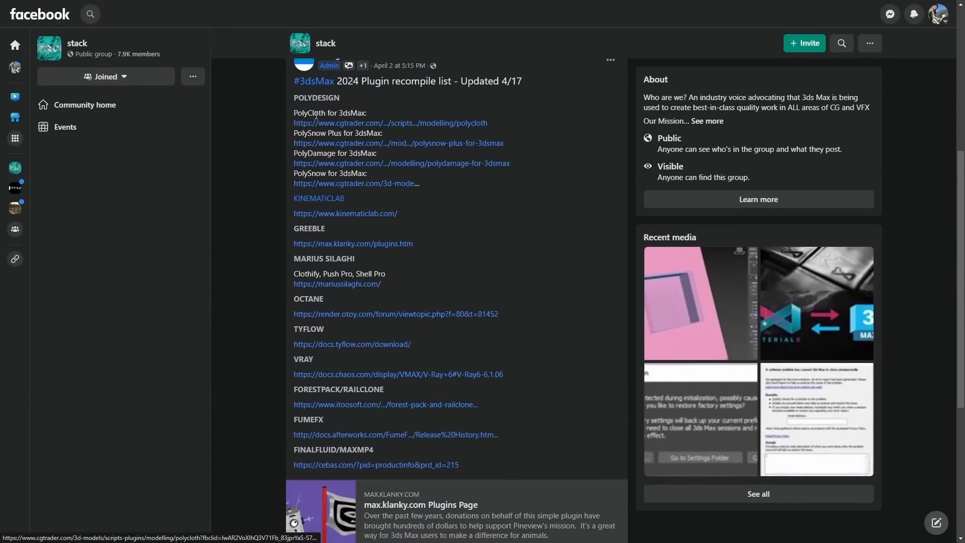
pyautogui.moveTo(299, 231)
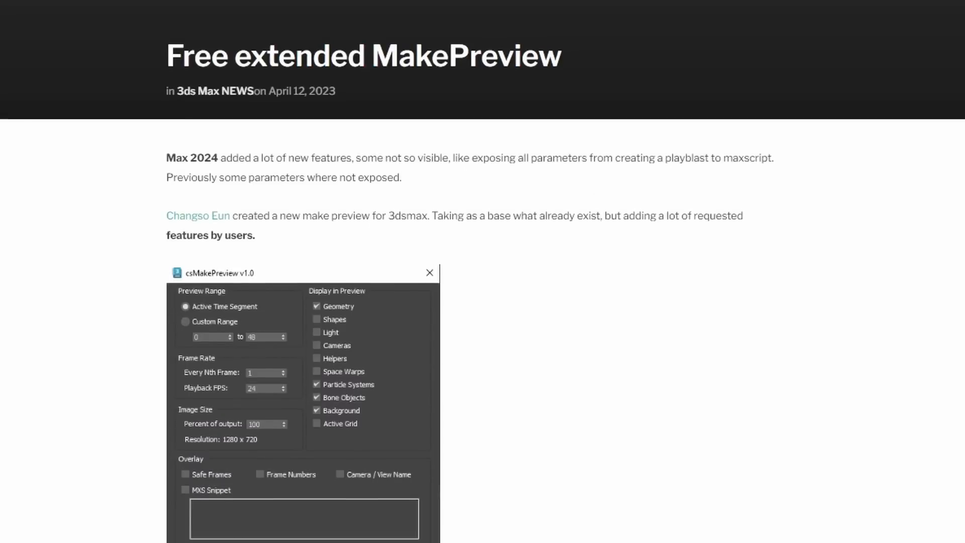
# Step: Highlight the token support paragraph and the open preview folder feature
pyautogui.scroll(-3)
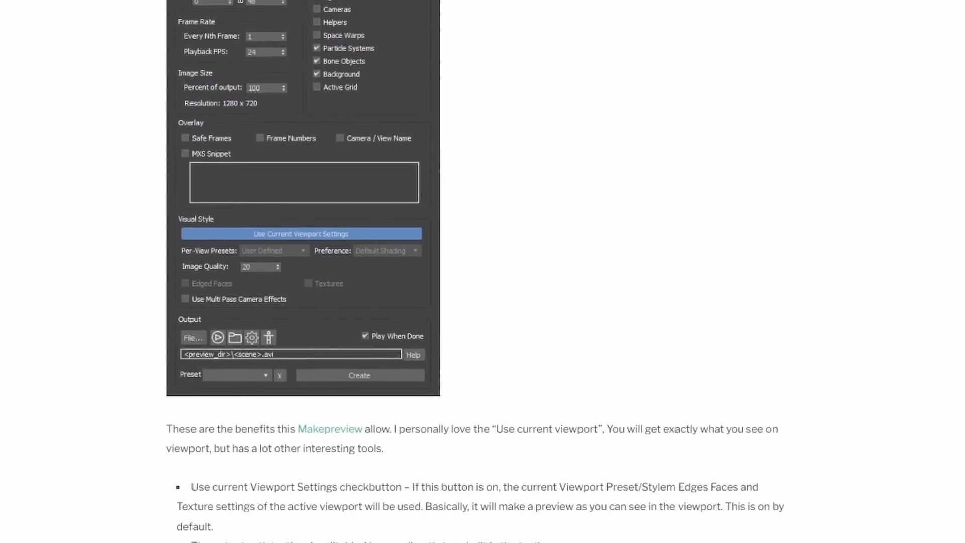
pyautogui.scroll(-3)
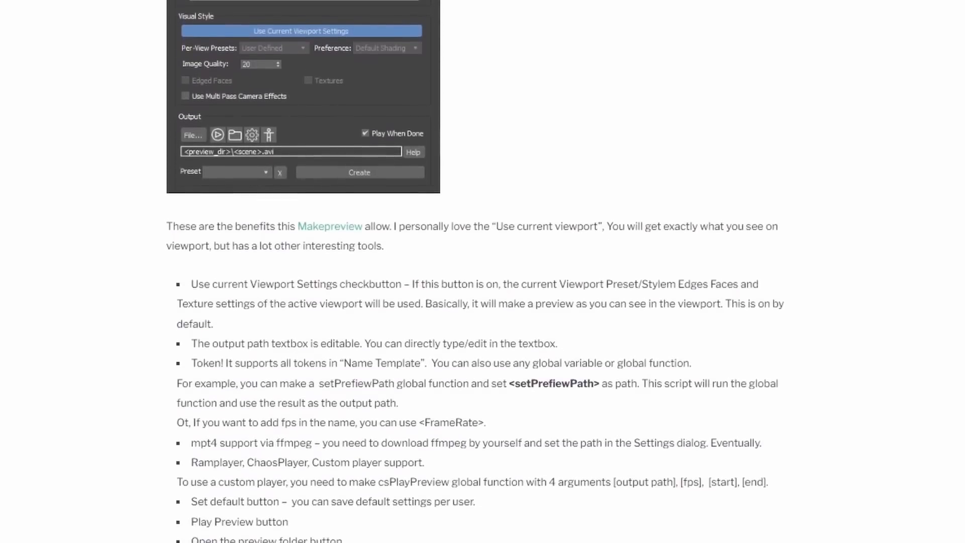
pyautogui.scroll(-3)
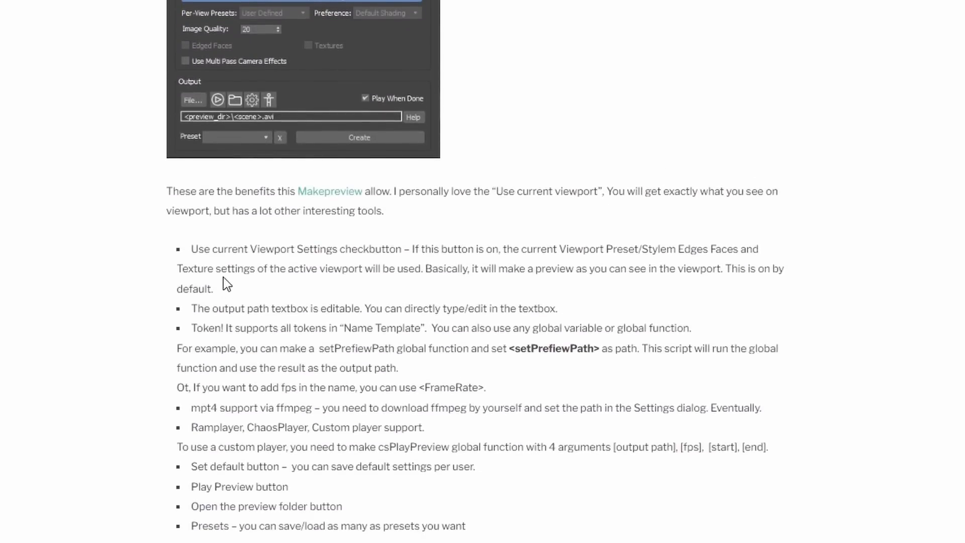
pyautogui.moveTo(197, 249); pyautogui.dragTo(736, 248)
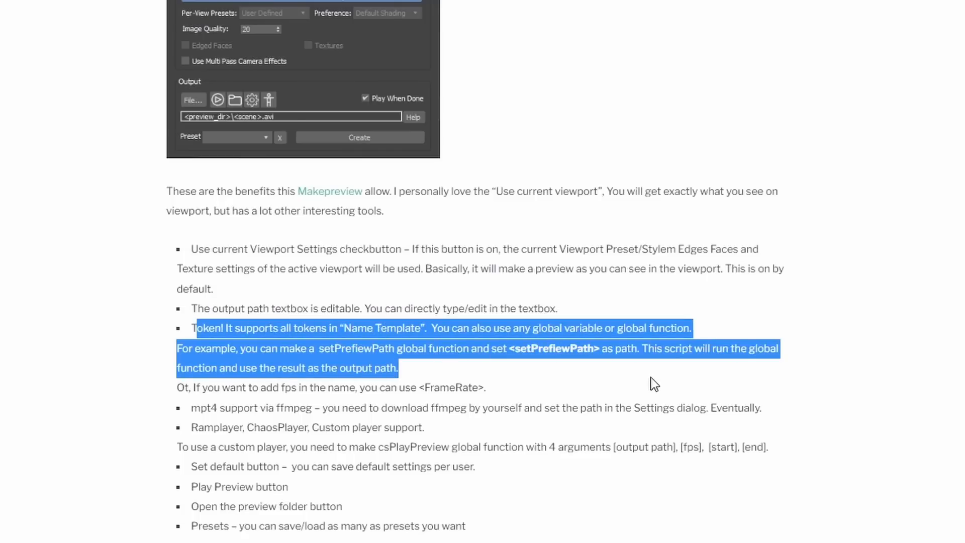
pyautogui.moveTo(195, 408)
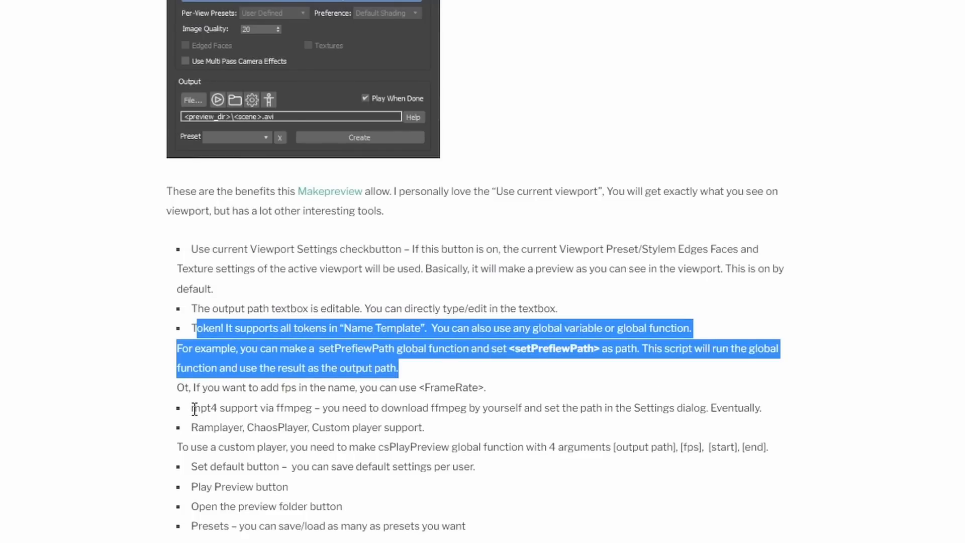
pyautogui.moveTo(191, 407); pyautogui.dragTo(717, 407)
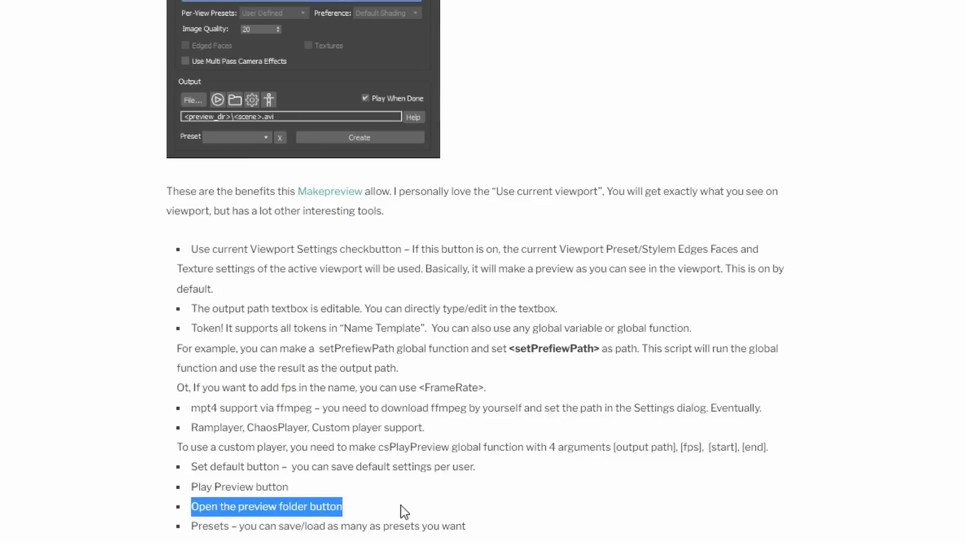
pyautogui.moveTo(195, 538)
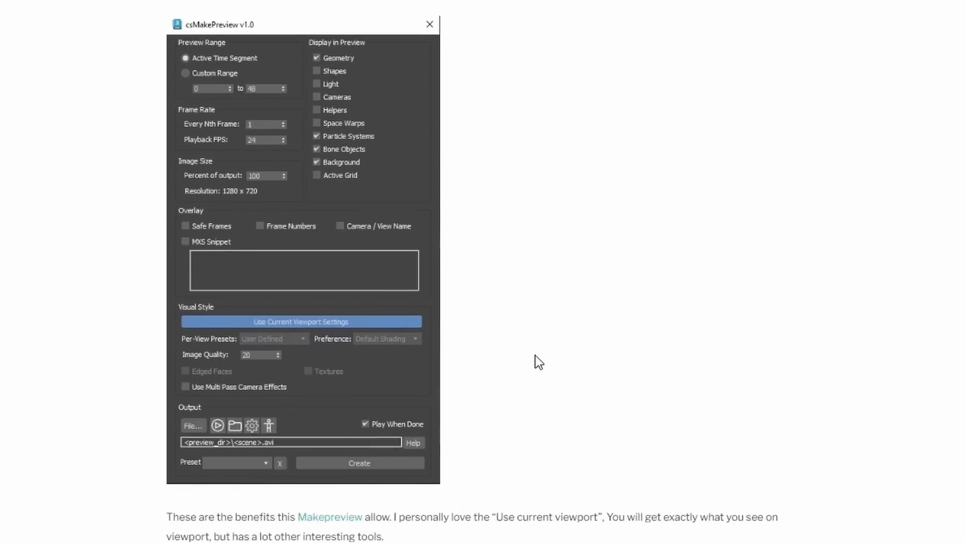
pyautogui.moveTo(577, 319)
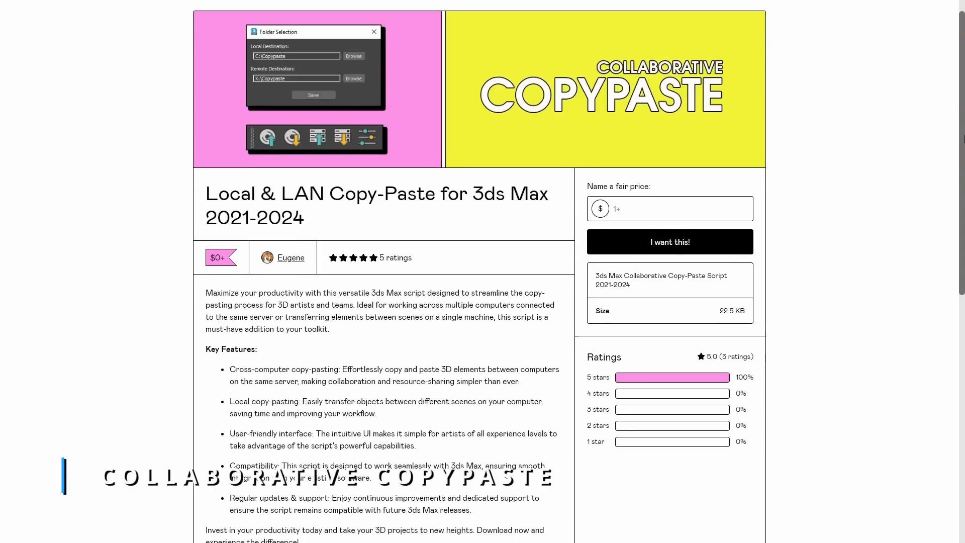
# Step: Highlight the local copy-pasting and user-friendly interface features
pyautogui.scroll(-3)
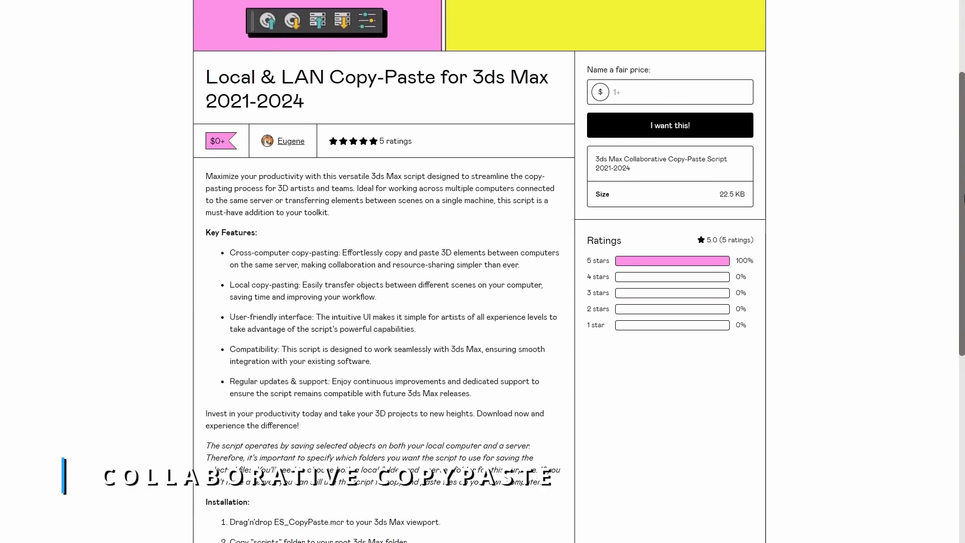
pyautogui.moveTo(412, 211)
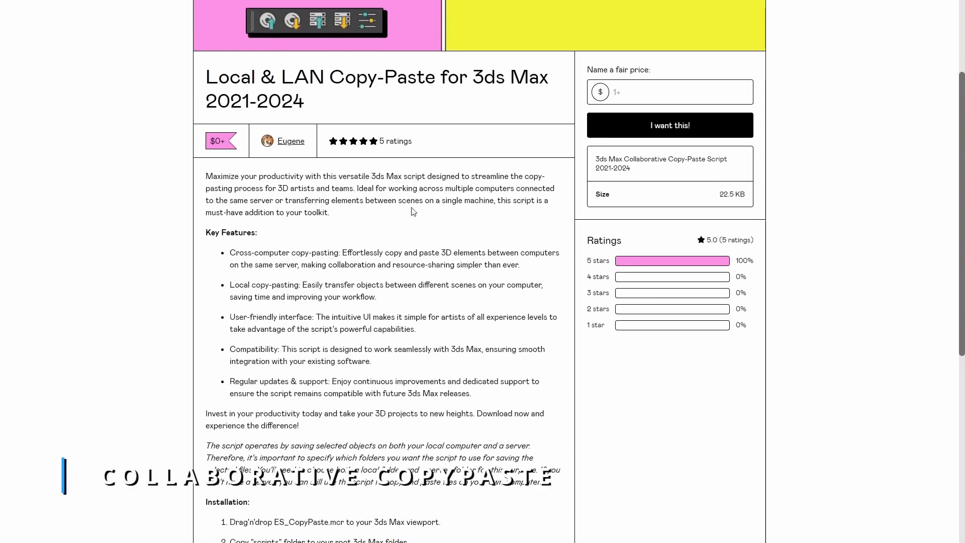
pyautogui.moveTo(241, 252); pyautogui.dragTo(518, 265)
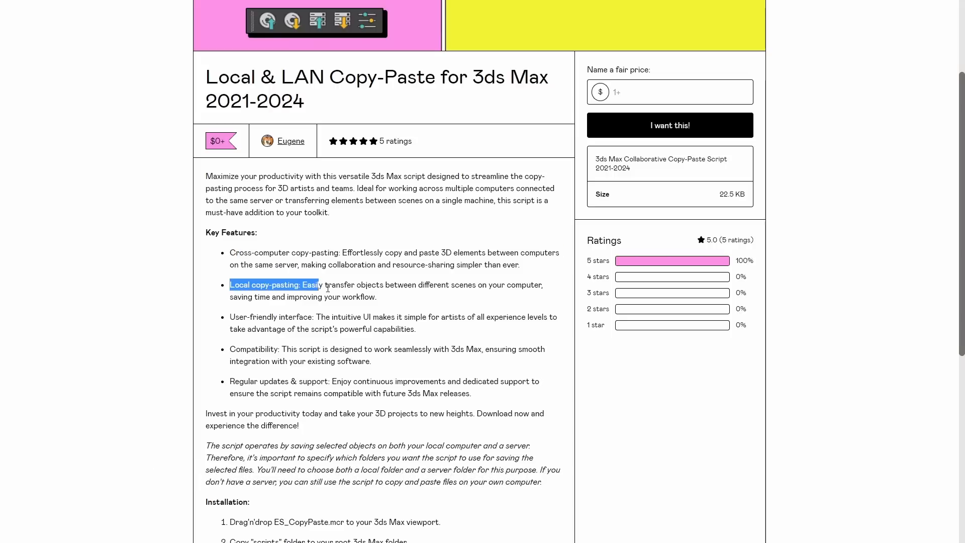
pyautogui.moveTo(320, 285); pyautogui.dragTo(376, 296)
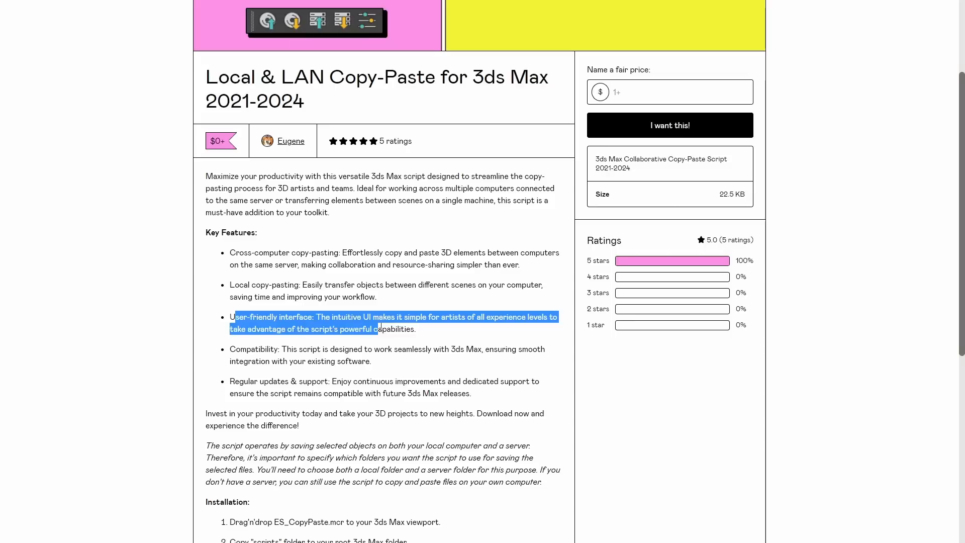
# Step: Set Puzzle Maker Rows to 5 with a new seed and 1.0cm extrude, and preview the puzzle
pyautogui.moveTo(380, 329); pyautogui.dragTo(416, 329)
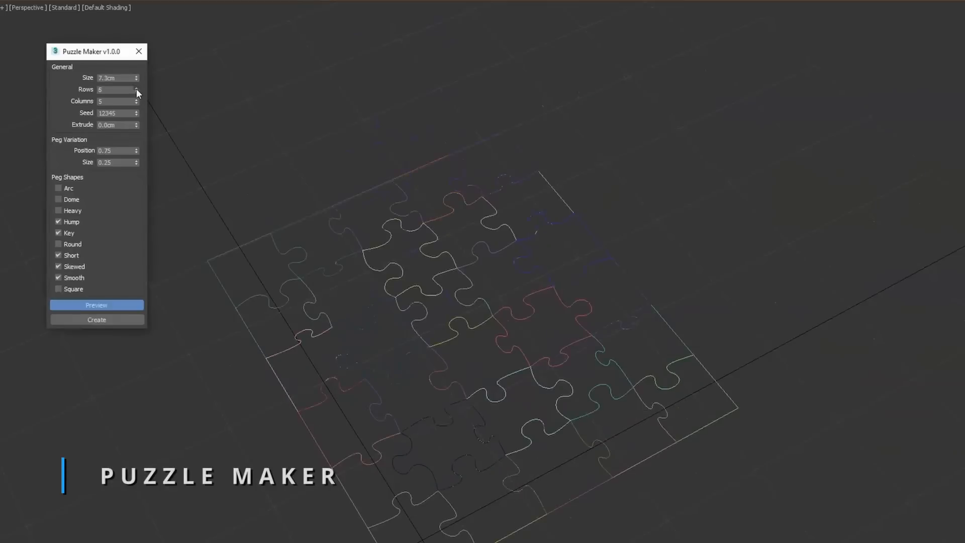
pyautogui.click(135, 87)
pyautogui.write('1')
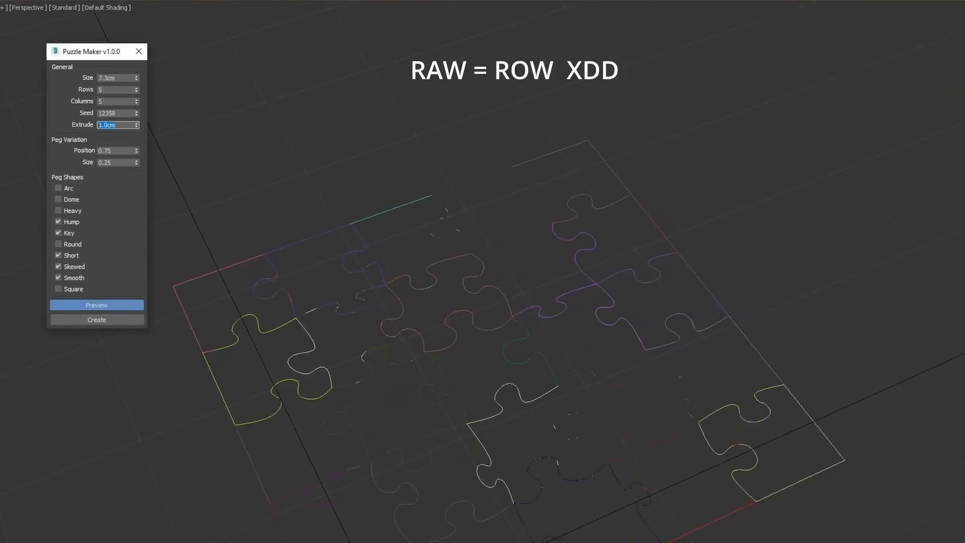
pyautogui.click(97, 305)
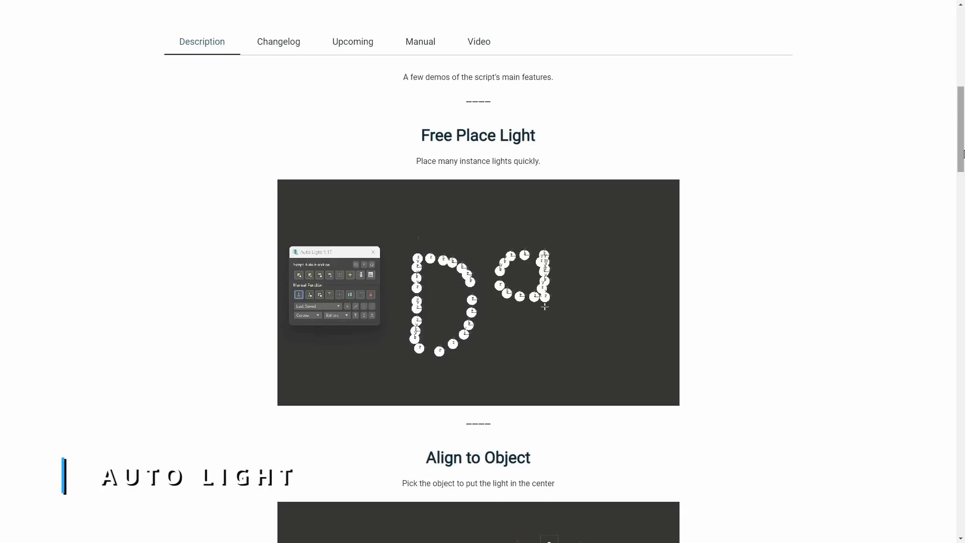
# Step: Scroll the Auto Light Description through Free Place Light, Align to Object and Auto Place Light demos
pyautogui.scroll(-3)
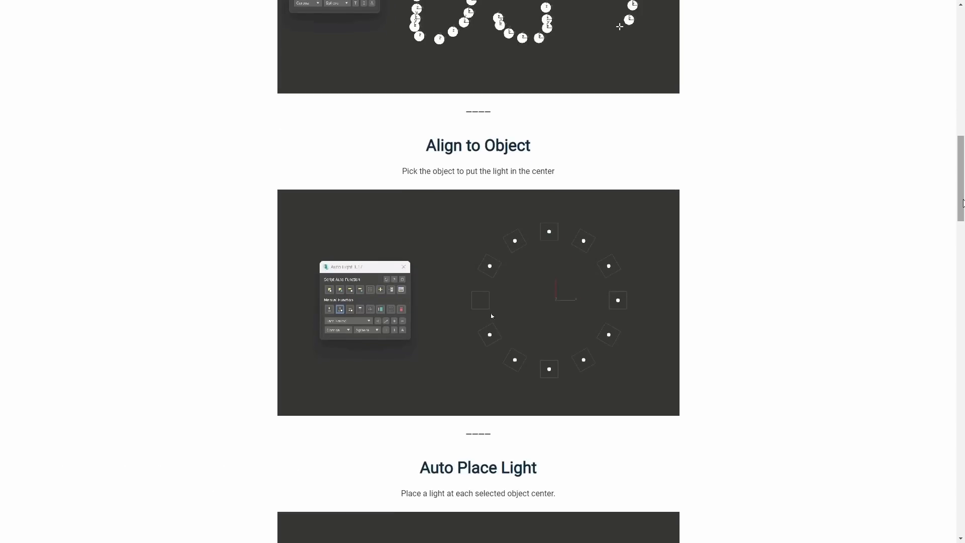
pyautogui.scroll(-3)
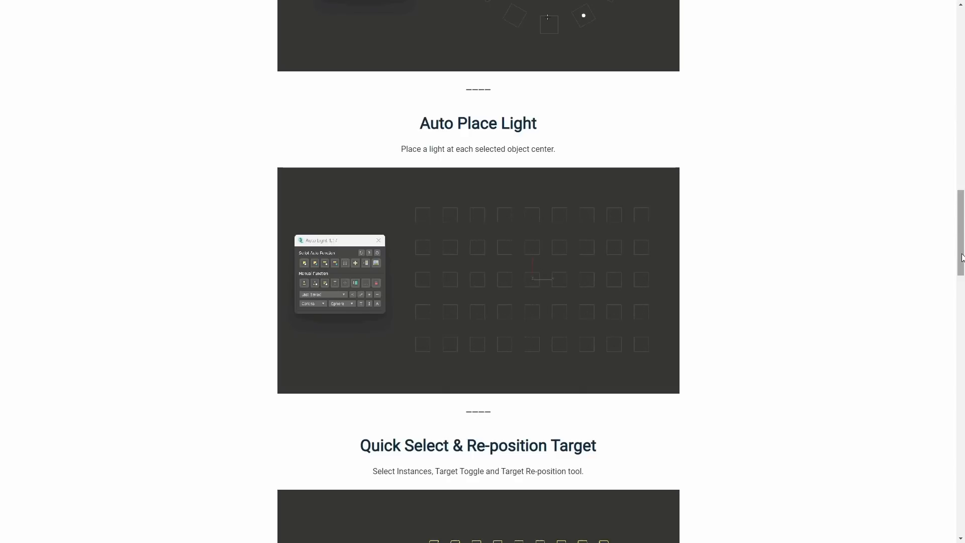
pyautogui.scroll(-3)
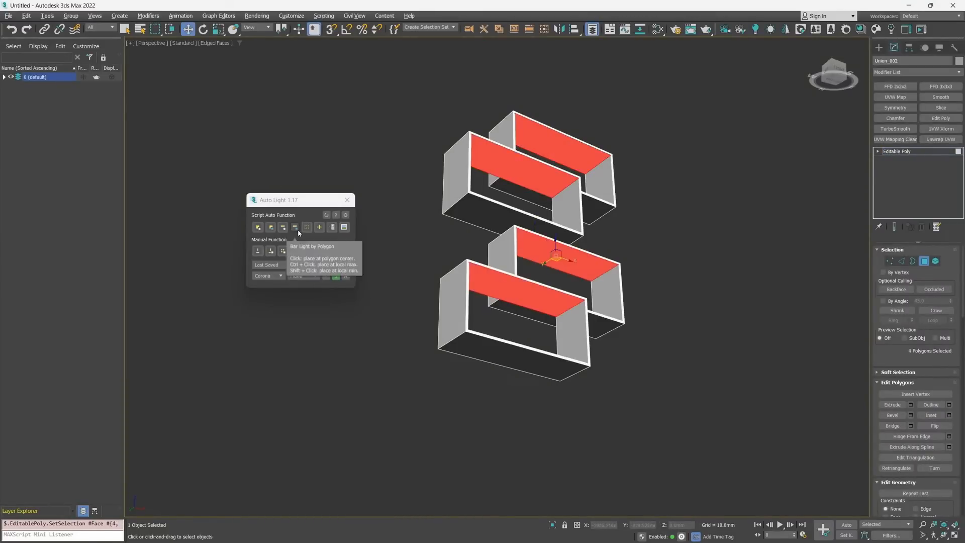
# Step: Put a light at the centre of the four selected polygons with Put Light by Polygon
pyautogui.click(294, 227)
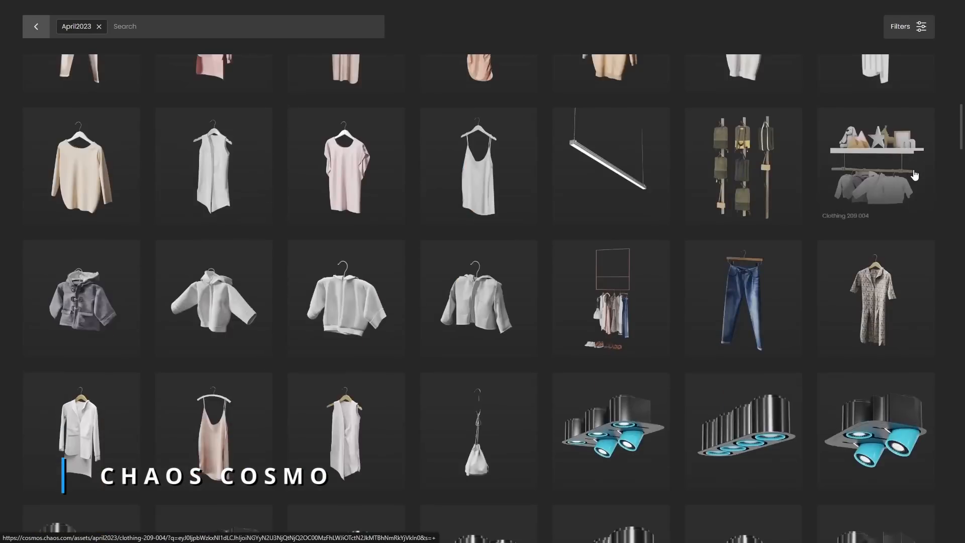
# Step: Scroll the April2023 Cosmos assets through kitchenware, street props, trees and animals
pyautogui.scroll(-3)
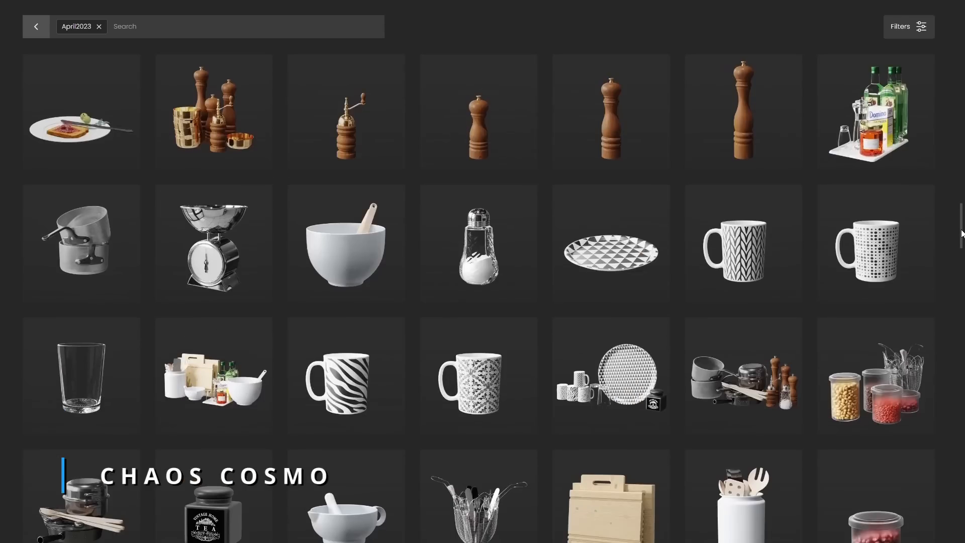
pyautogui.scroll(-3)
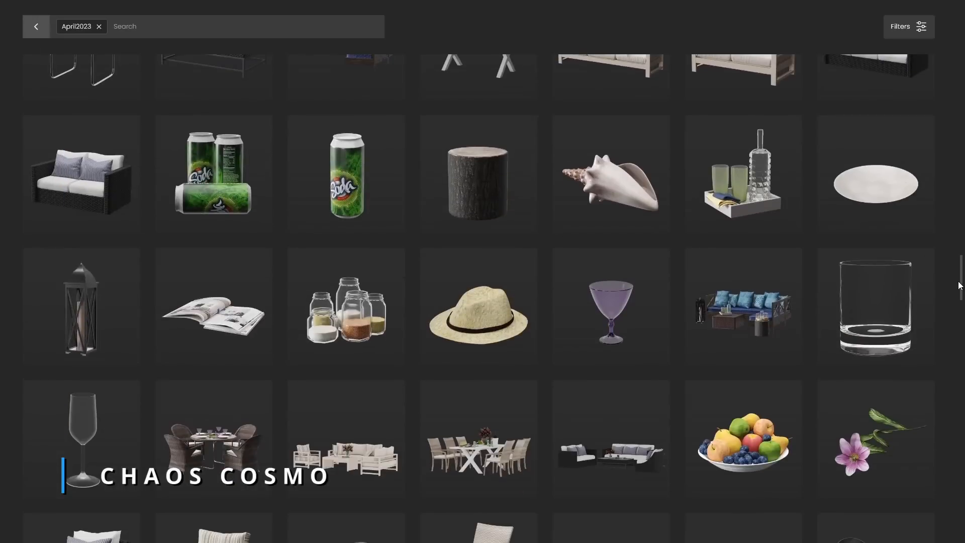
pyautogui.scroll(-3)
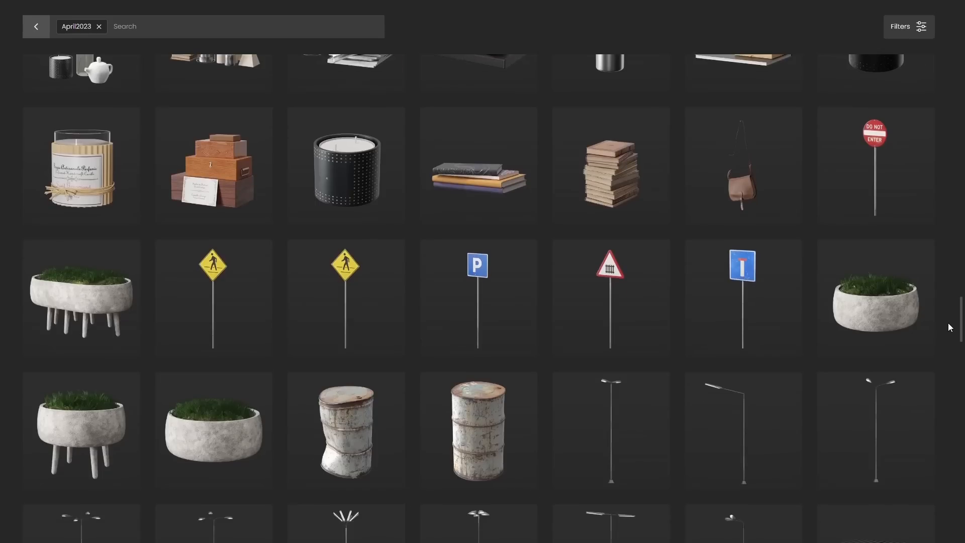
pyautogui.scroll(-3)
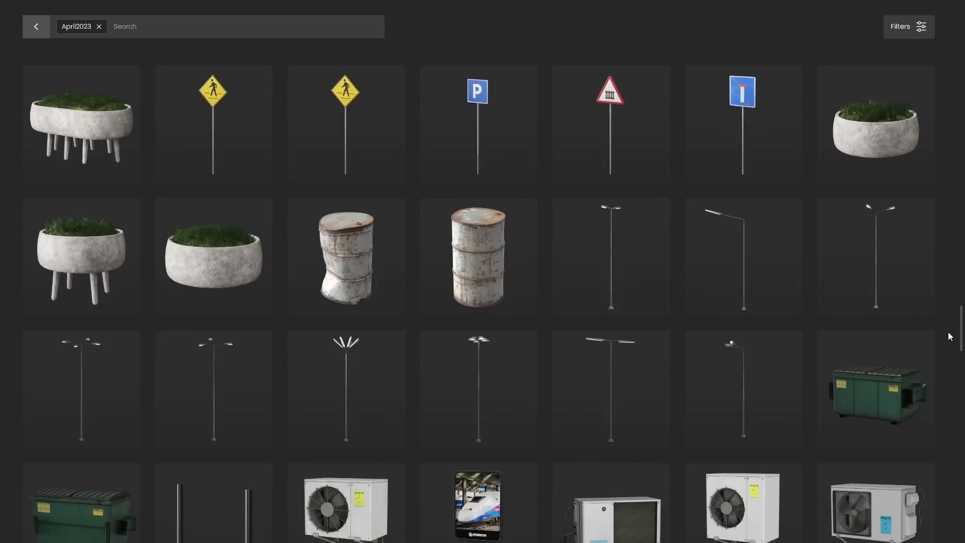
pyautogui.scroll(-3)
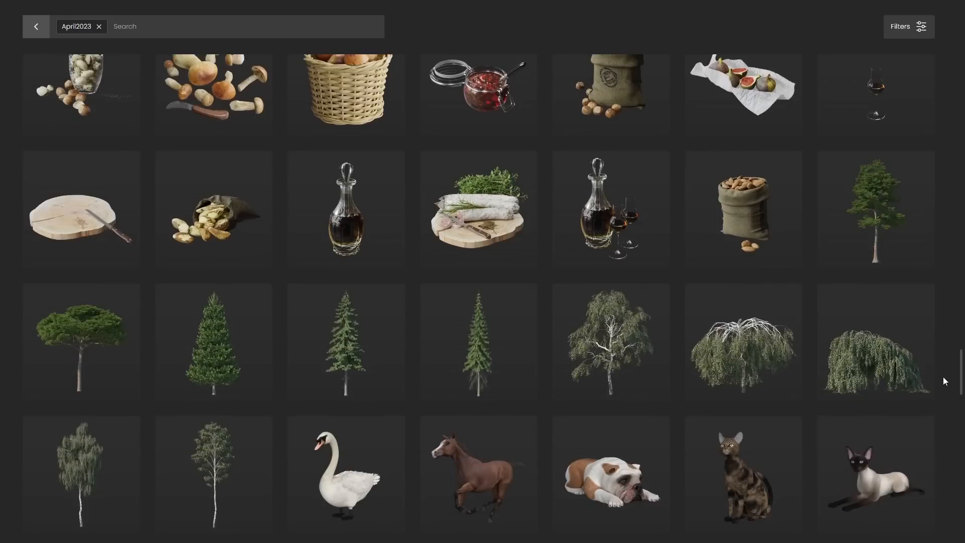
pyautogui.scroll(-3)
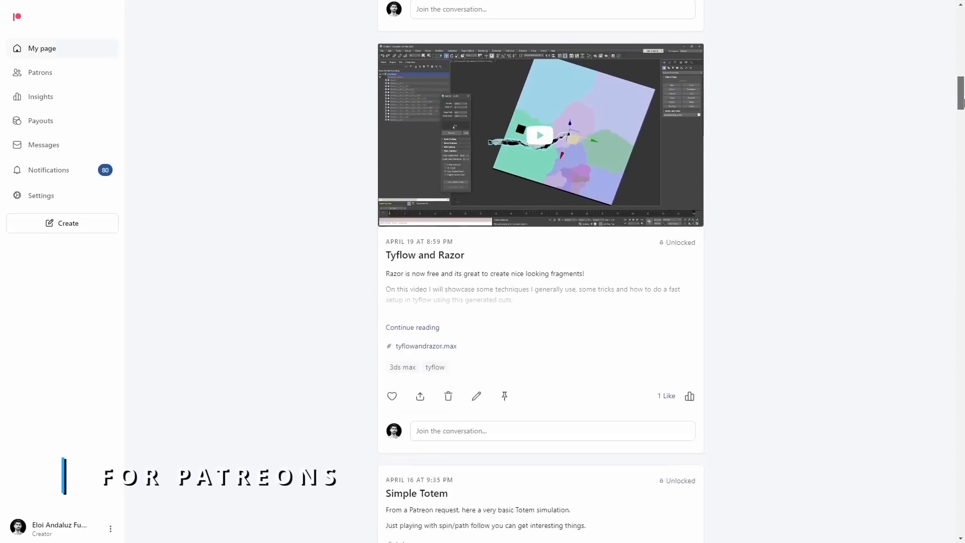
# Step: Scroll the Patreon feed past the Tyflow and Razor post to the 27 Tyflow modifiers video
pyautogui.scroll(-3)
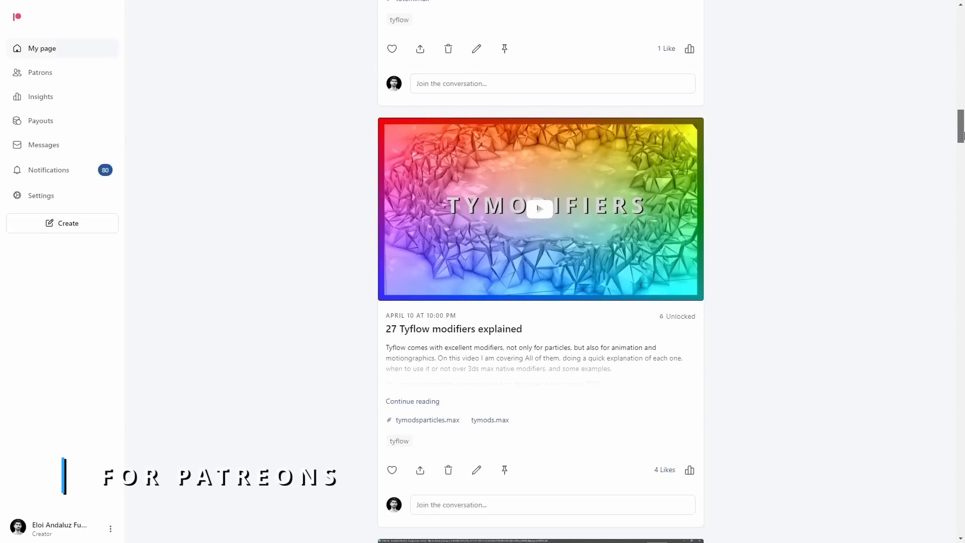
pyautogui.scroll(-3)
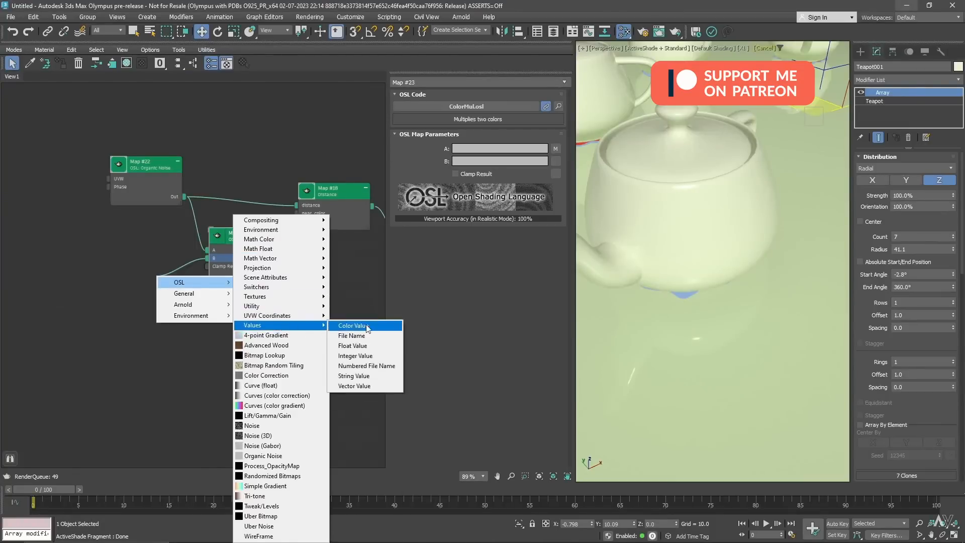
# Step: Add an OSL Float Value node set to 20.0, then close the tyFlow editor to show the RaZoR fracture scene
pyautogui.click(352, 345)
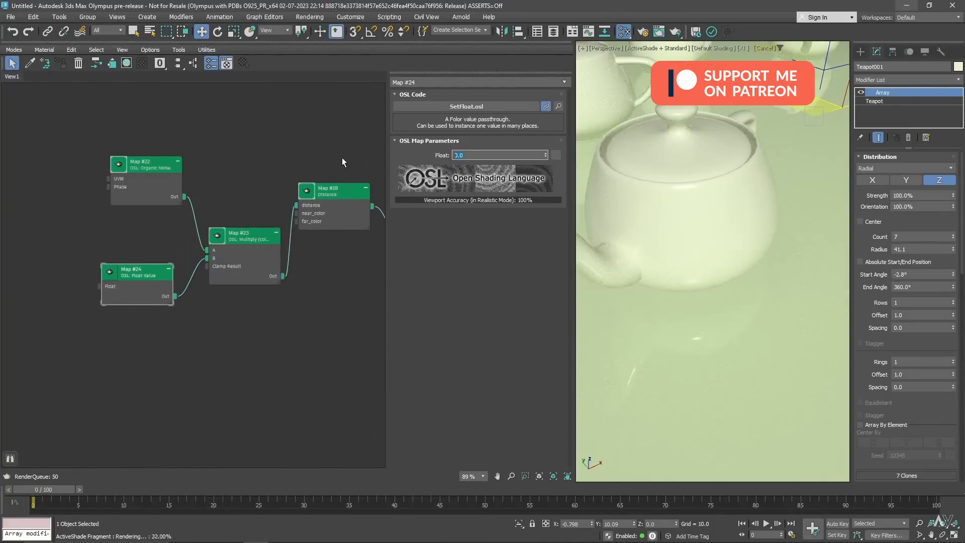
pyautogui.write('20.0')
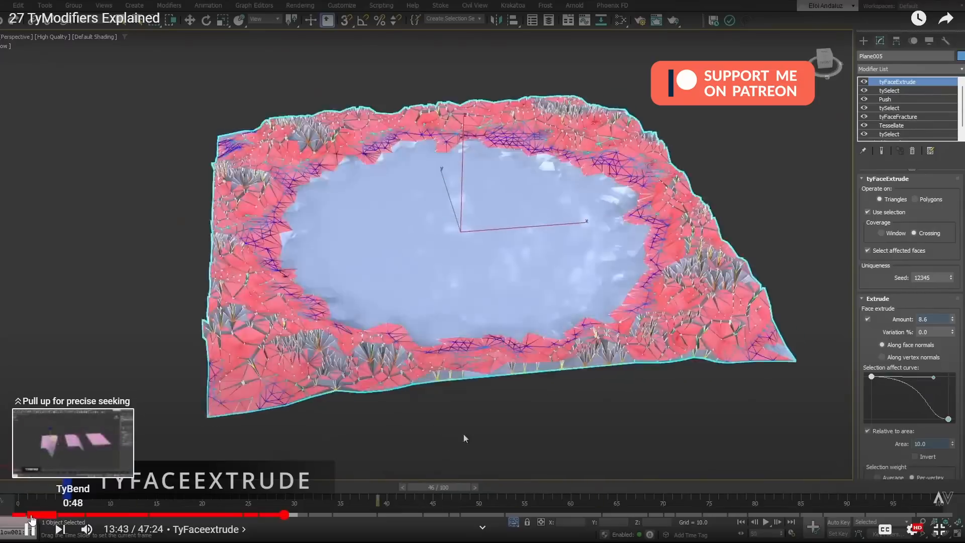
pyautogui.moveTo(34, 514); pyautogui.dragTo(285, 515)
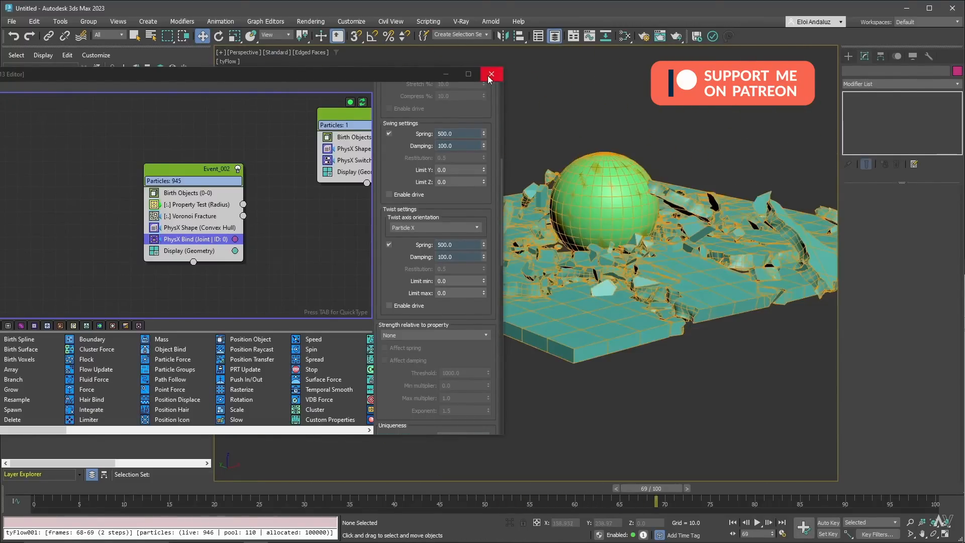
pyautogui.click(490, 73)
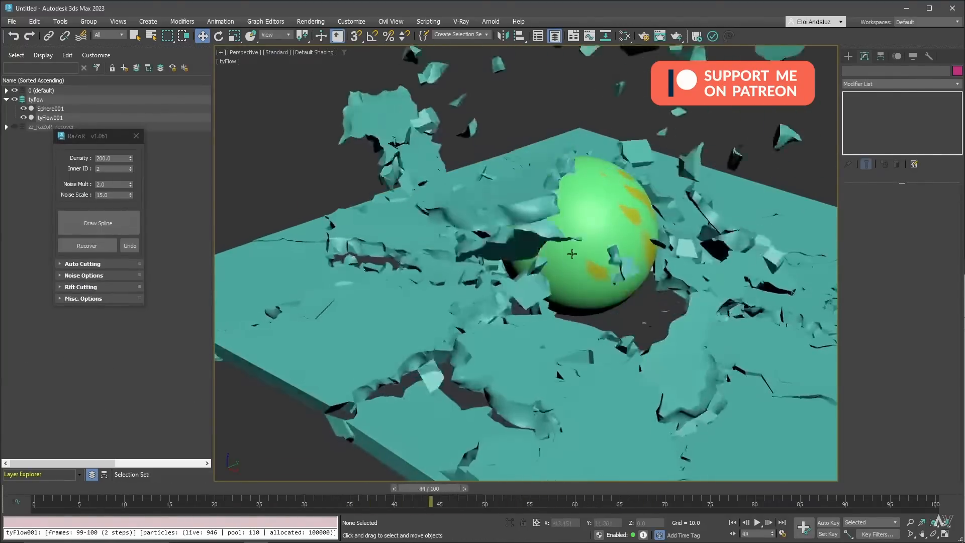
pyautogui.moveTo(428, 500); pyautogui.dragTo(600, 500)
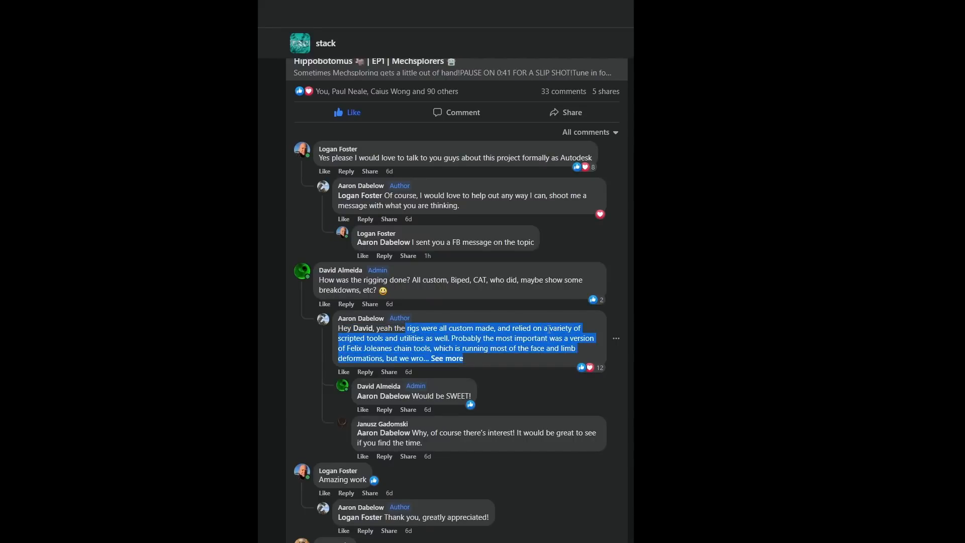
# Step: Highlight the leafblower scatter tool phrase in the author's Facebook reply
pyautogui.scroll(-3)
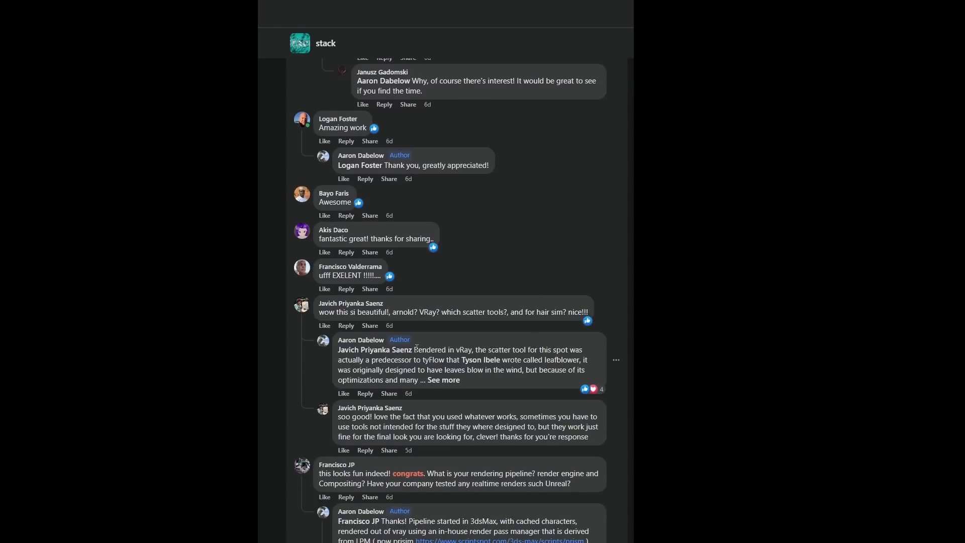
pyautogui.moveTo(416, 349); pyautogui.dragTo(569, 348)
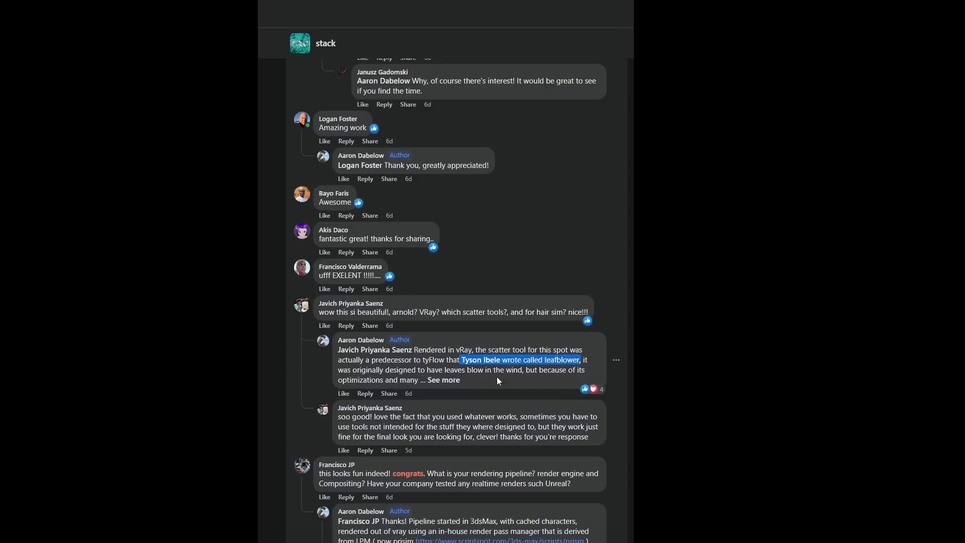
pyautogui.scroll(-3)
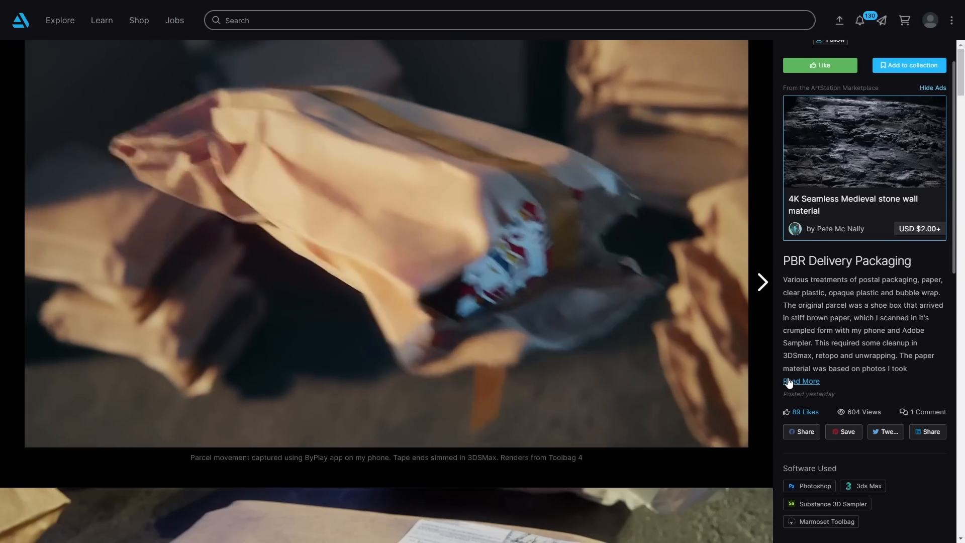
# Step: Scroll the PBR Delivery Packaging project down to Software Used and the comments
pyautogui.scroll(-3)
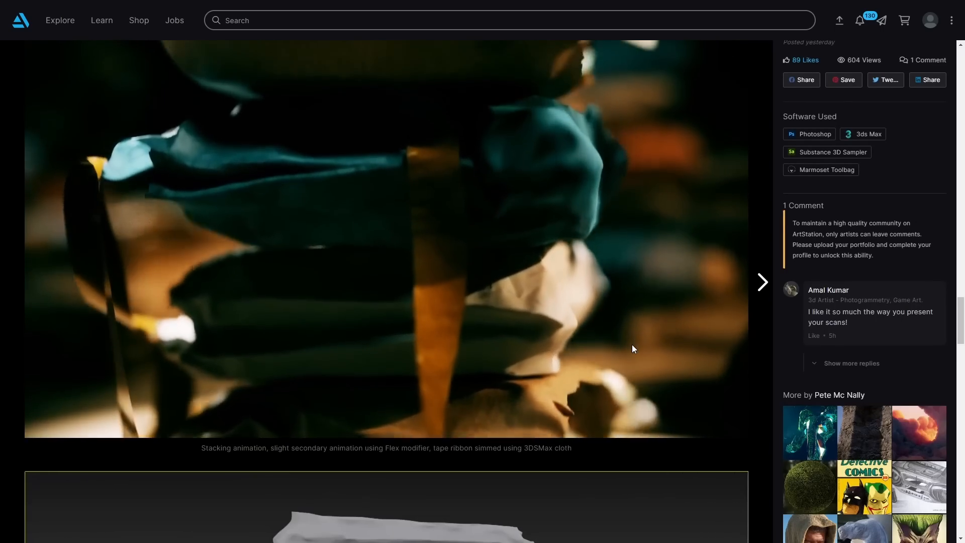
pyautogui.scroll(-3)
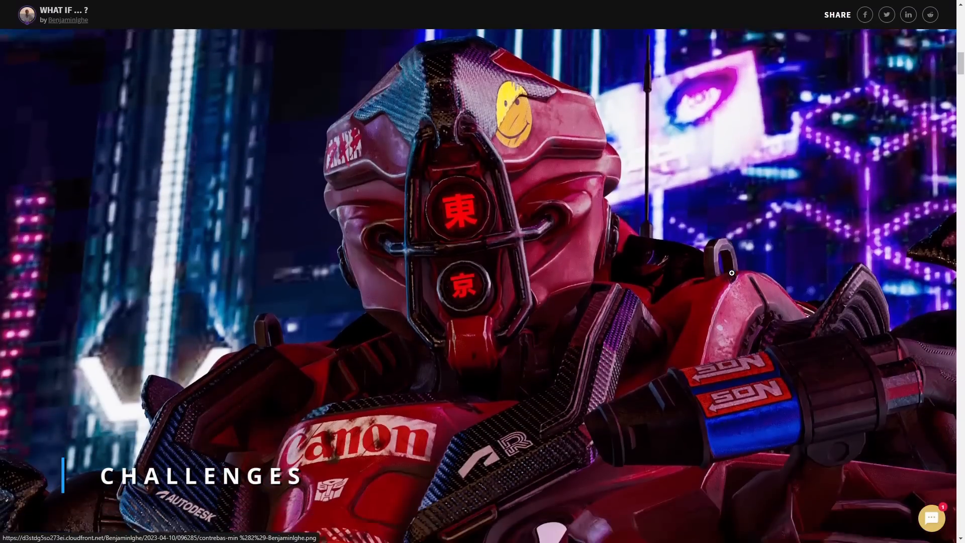
# Step: Scroll through the WHAT IF robot renders and on to the Hum3D sci-fi challenge page
pyautogui.scroll(-3)
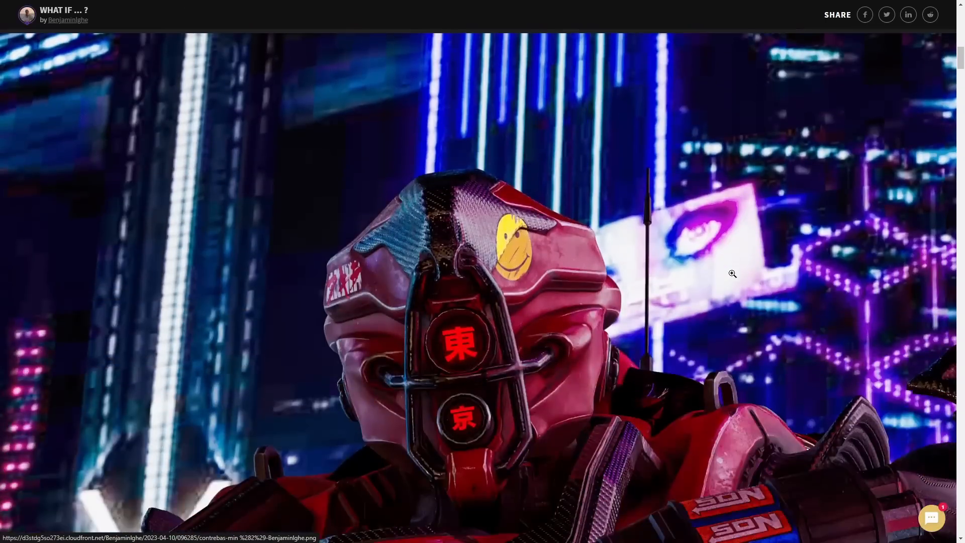
pyautogui.scroll(-3)
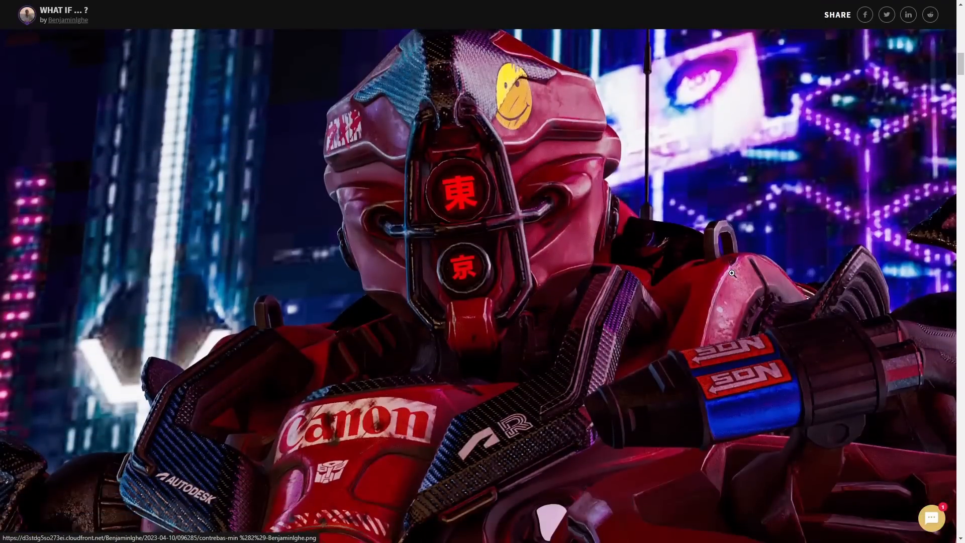
pyautogui.scroll(-3)
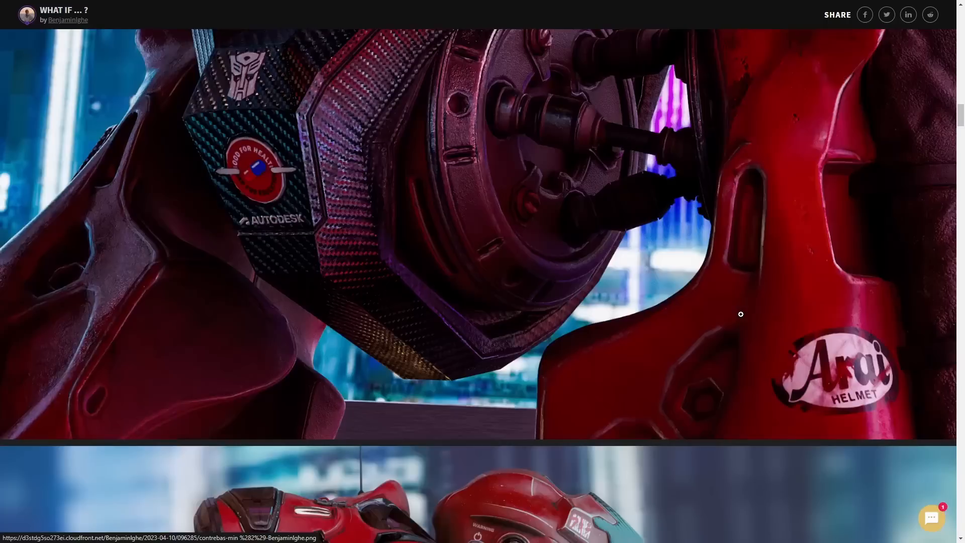
pyautogui.scroll(-3)
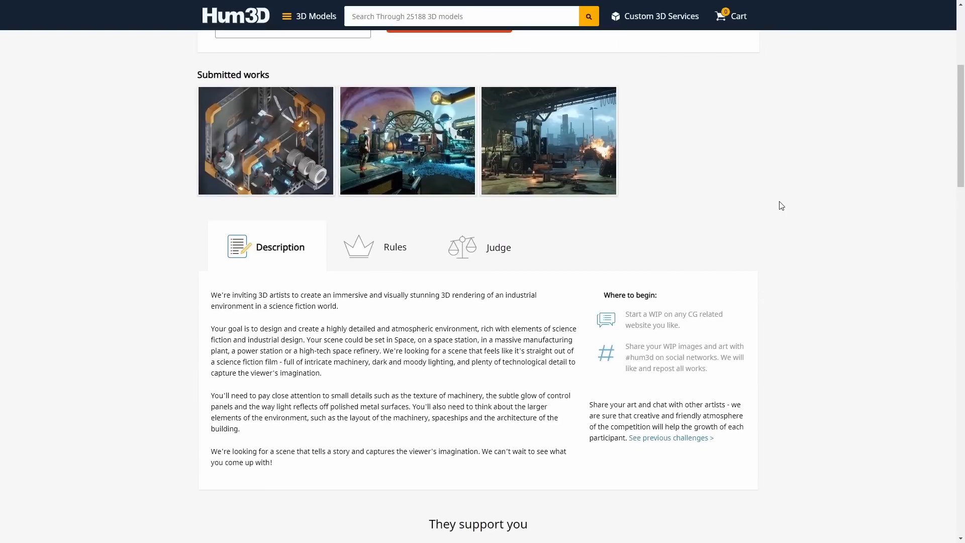
pyautogui.moveTo(628, 250)
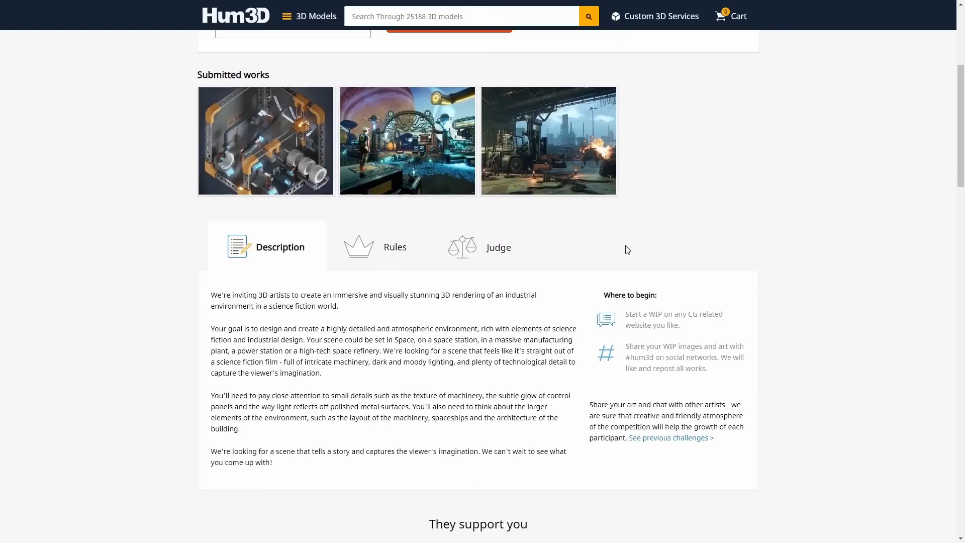
# Step: Highlight part of the Hum3D challenge description and the first-place prize list
pyautogui.doubleClick(324, 295)
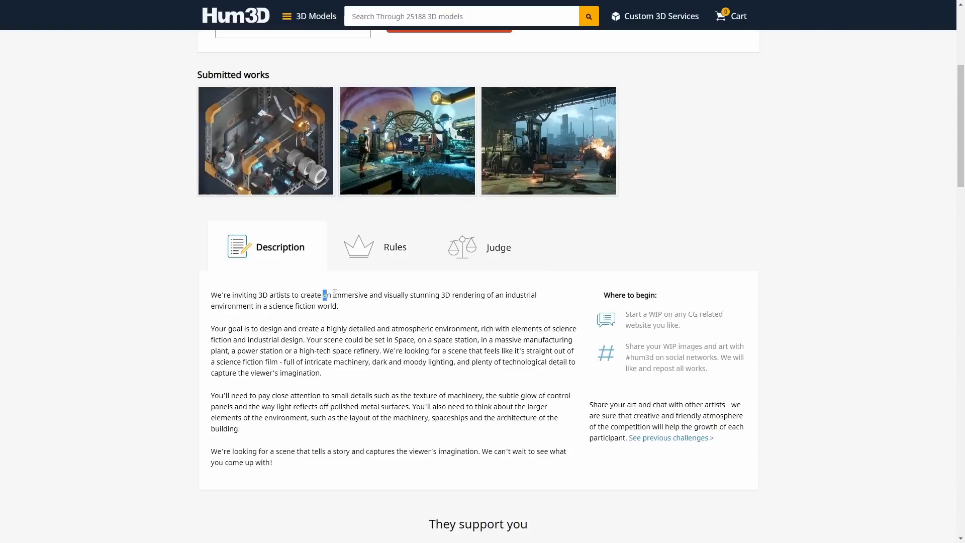
pyautogui.moveTo(321, 294); pyautogui.dragTo(338, 305)
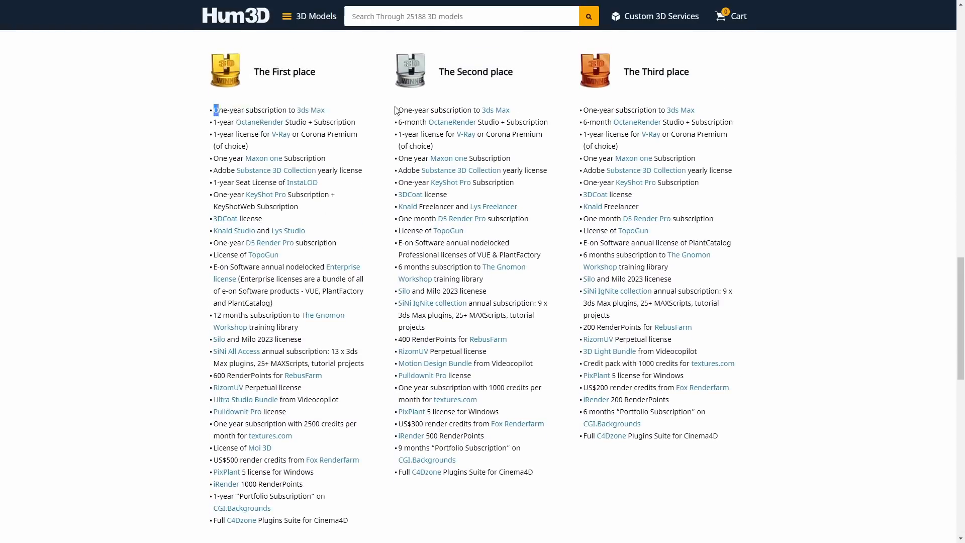
pyautogui.moveTo(217, 110); pyautogui.dragTo(325, 110)
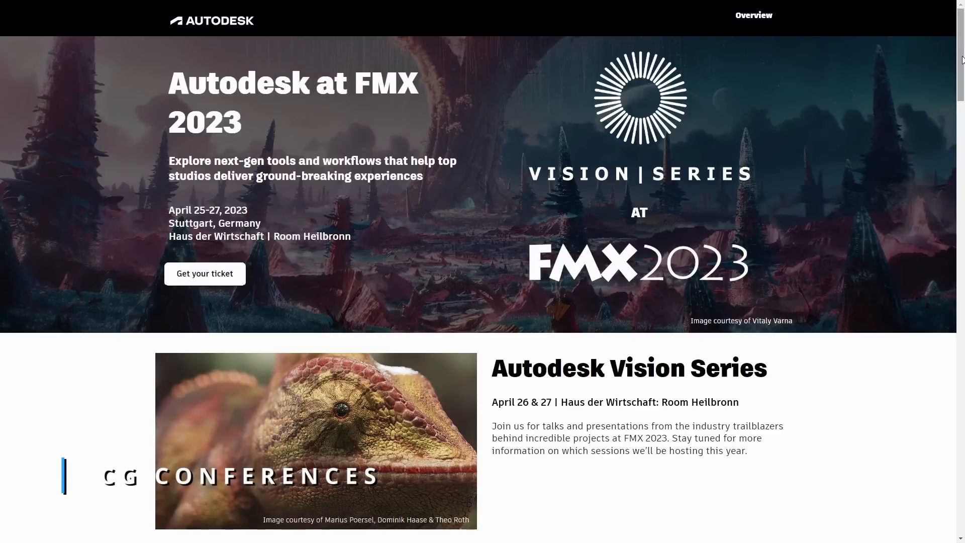
# Step: Reach the Vision Series sessions and highlight the innovative asset-building workflows talk description
pyautogui.scroll(-3)
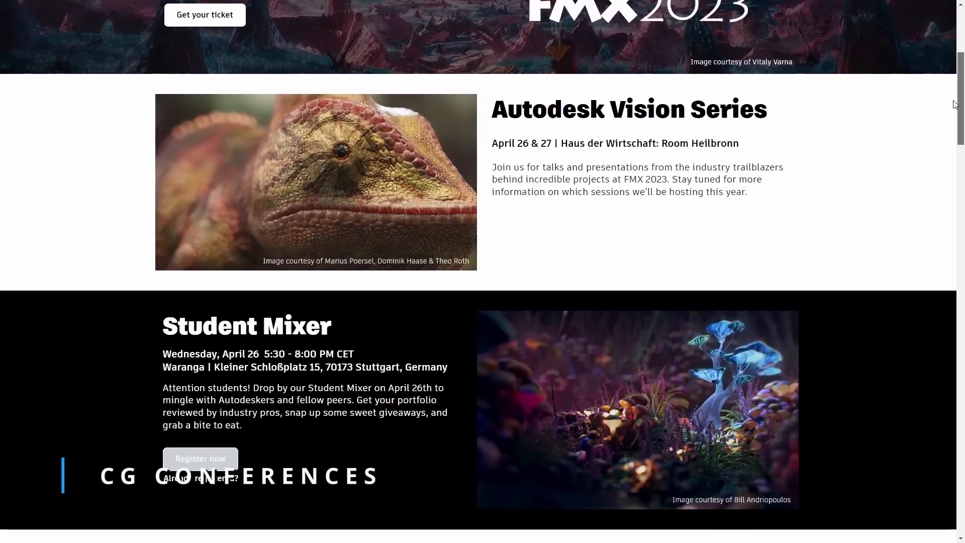
pyautogui.scroll(-3)
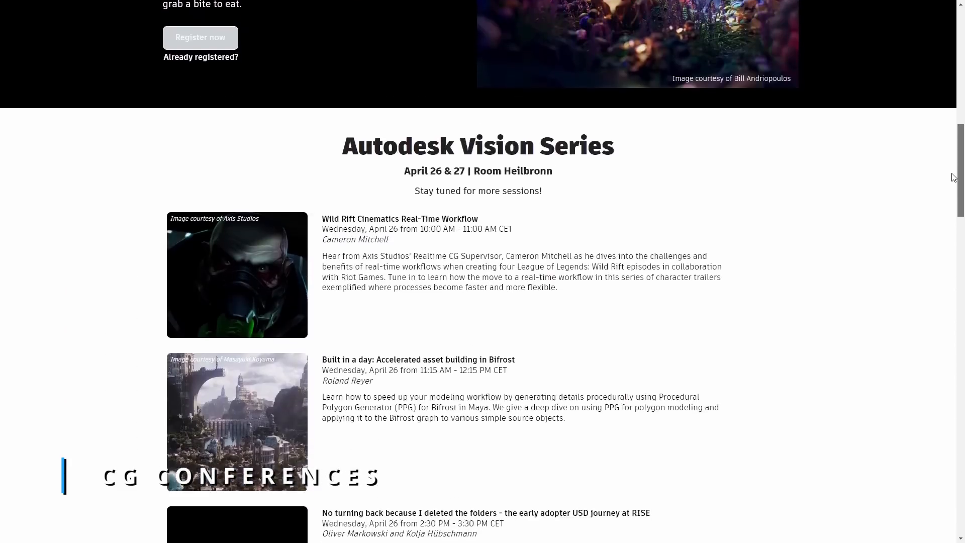
pyautogui.scroll(-3)
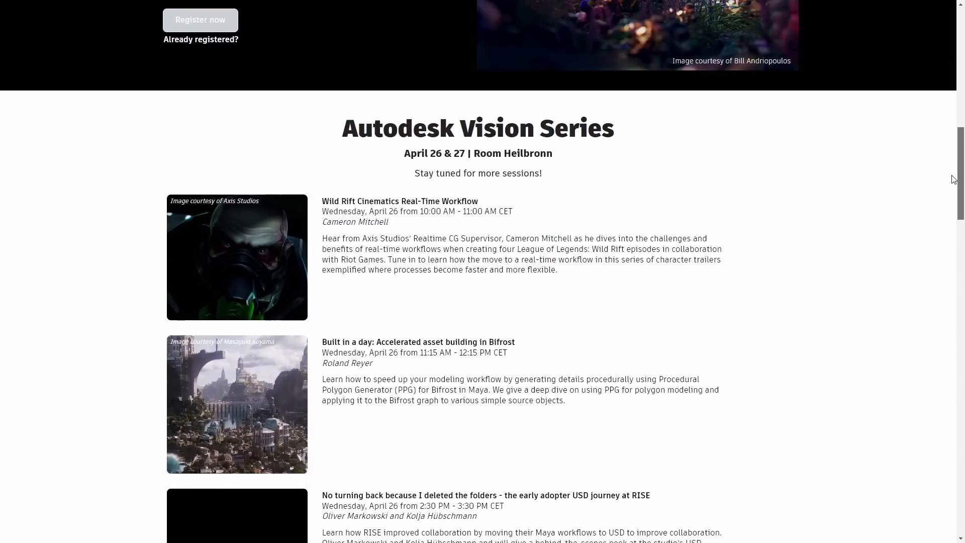
pyautogui.scroll(-3)
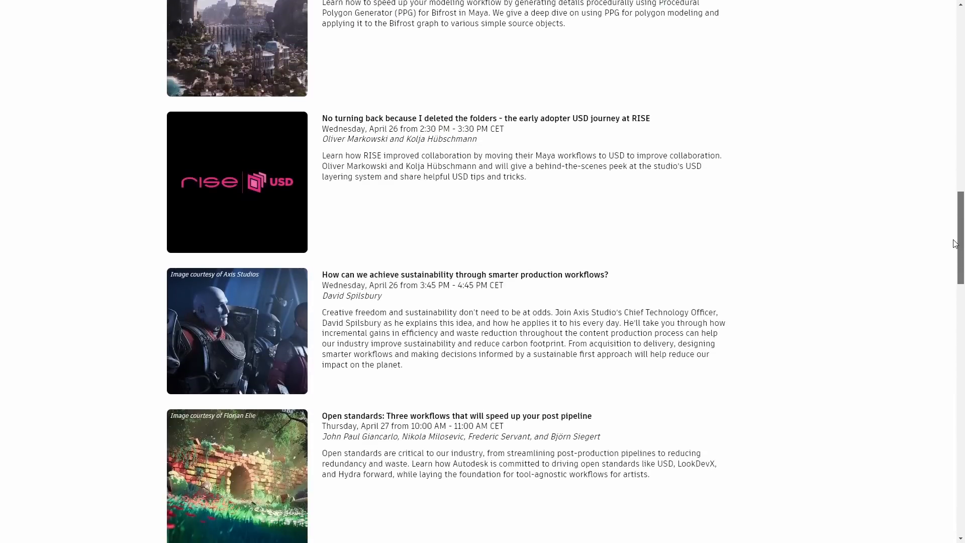
pyautogui.scroll(-3)
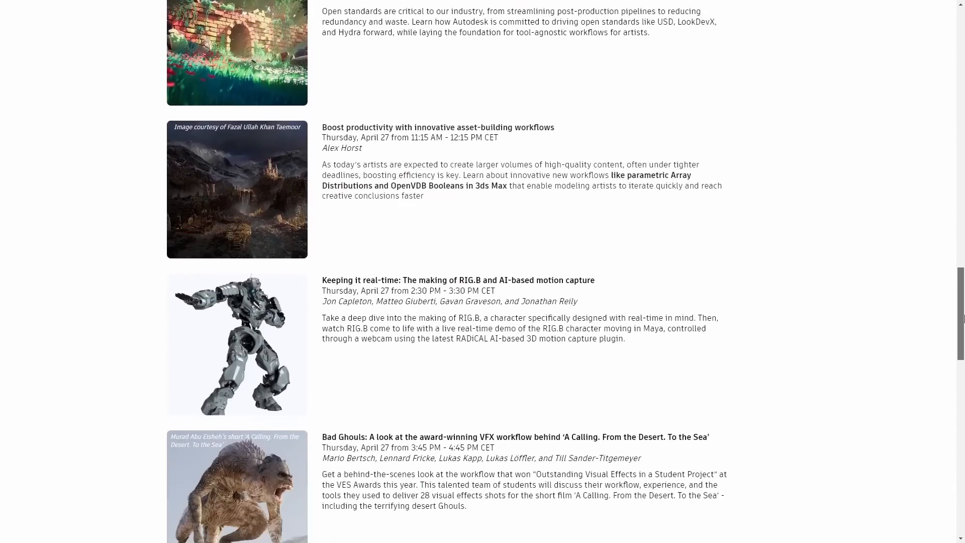
pyautogui.scroll(-3)
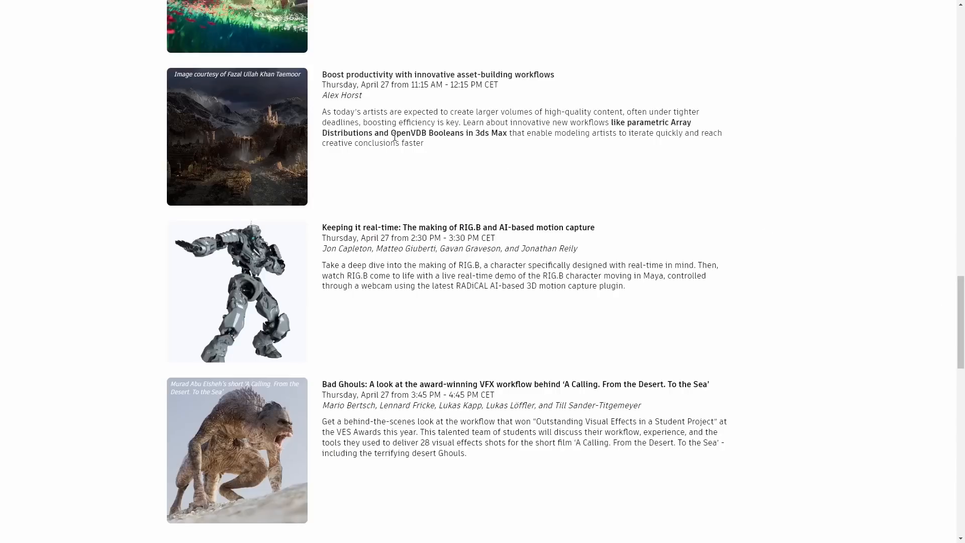
pyautogui.moveTo(371, 111); pyautogui.dragTo(692, 111)
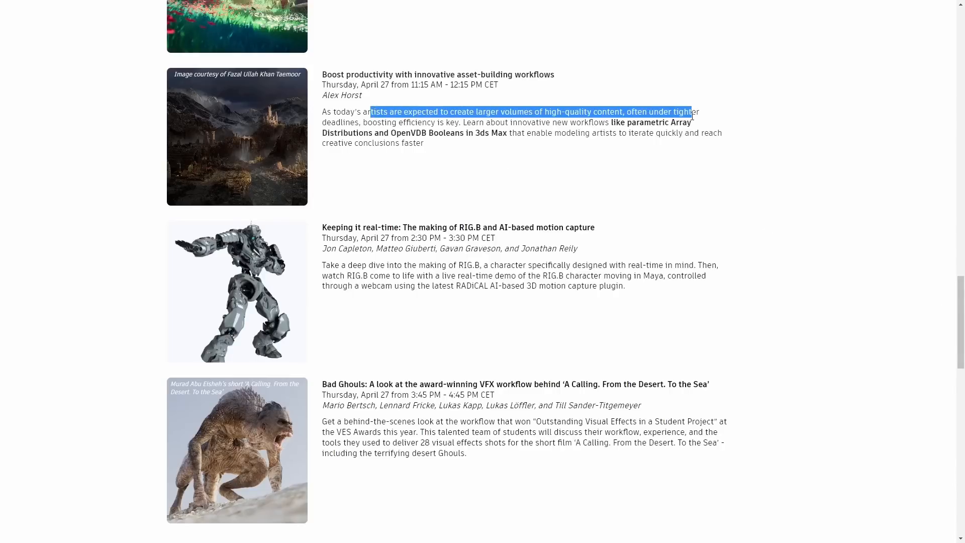